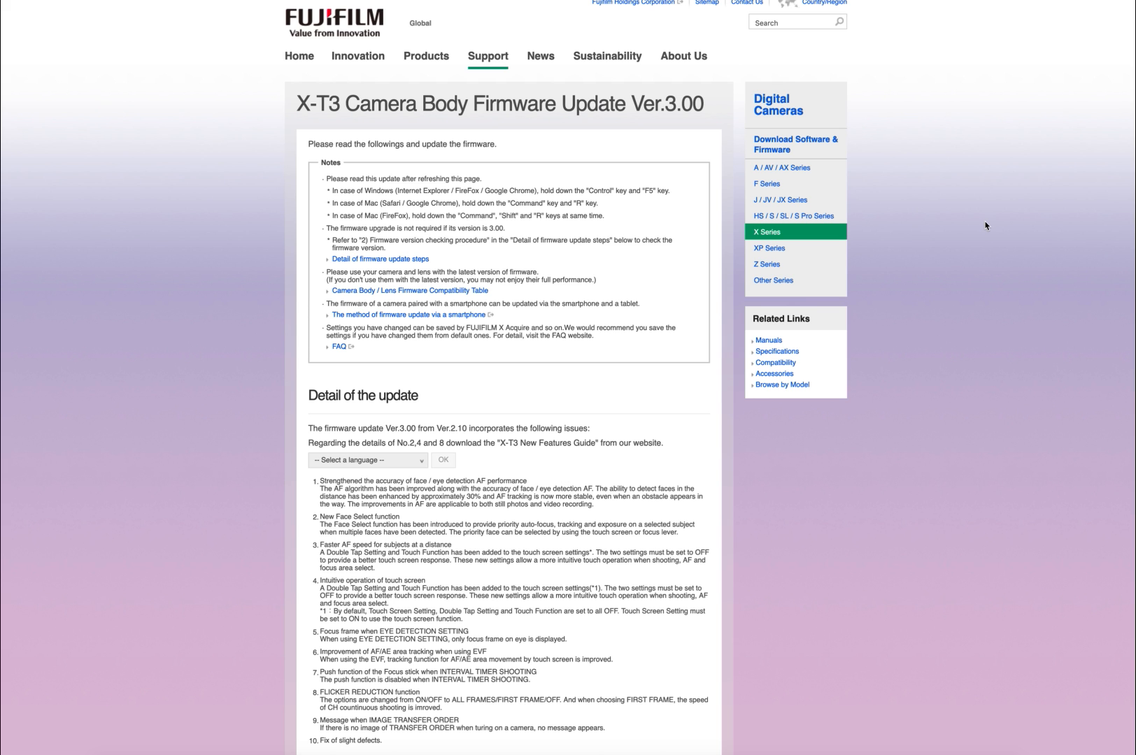
mouse_move(778, 494)
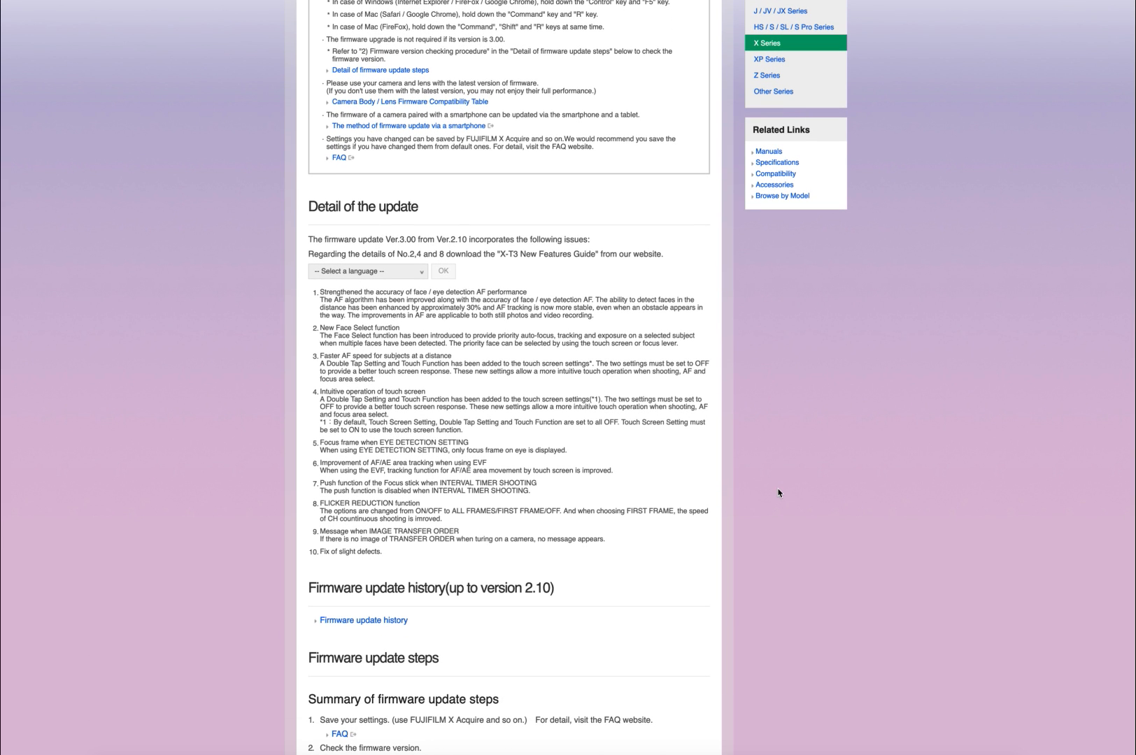
mouse_move(733, 483)
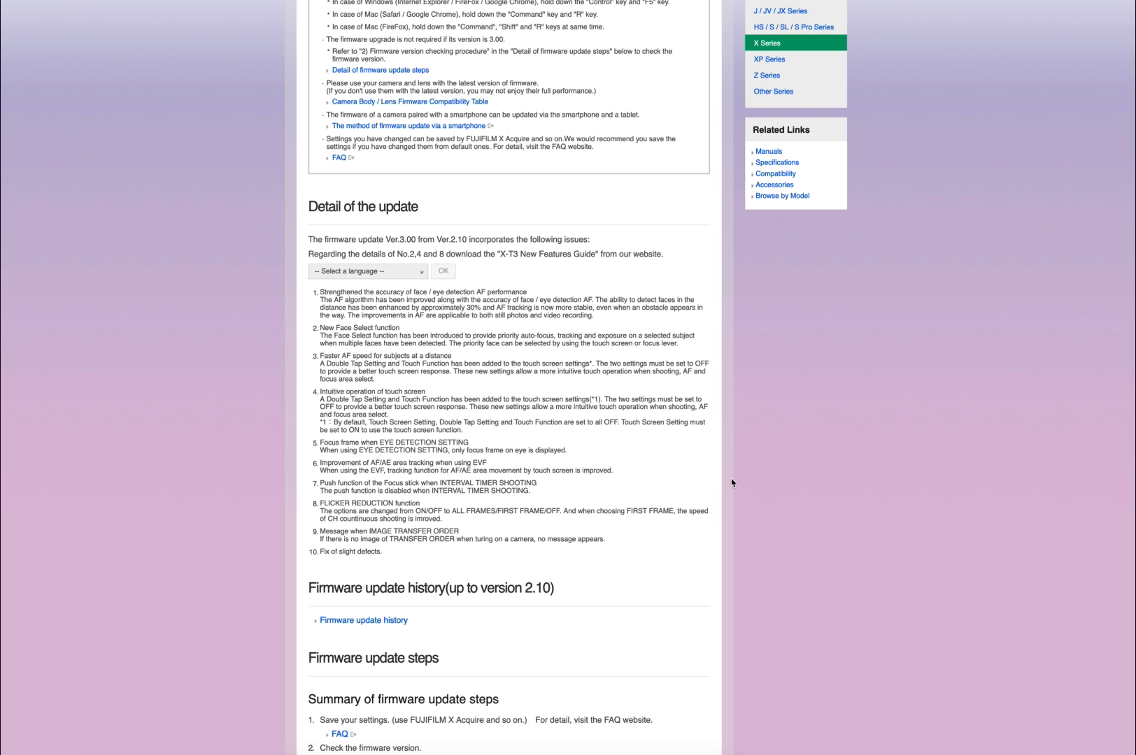
mouse_move(557, 450)
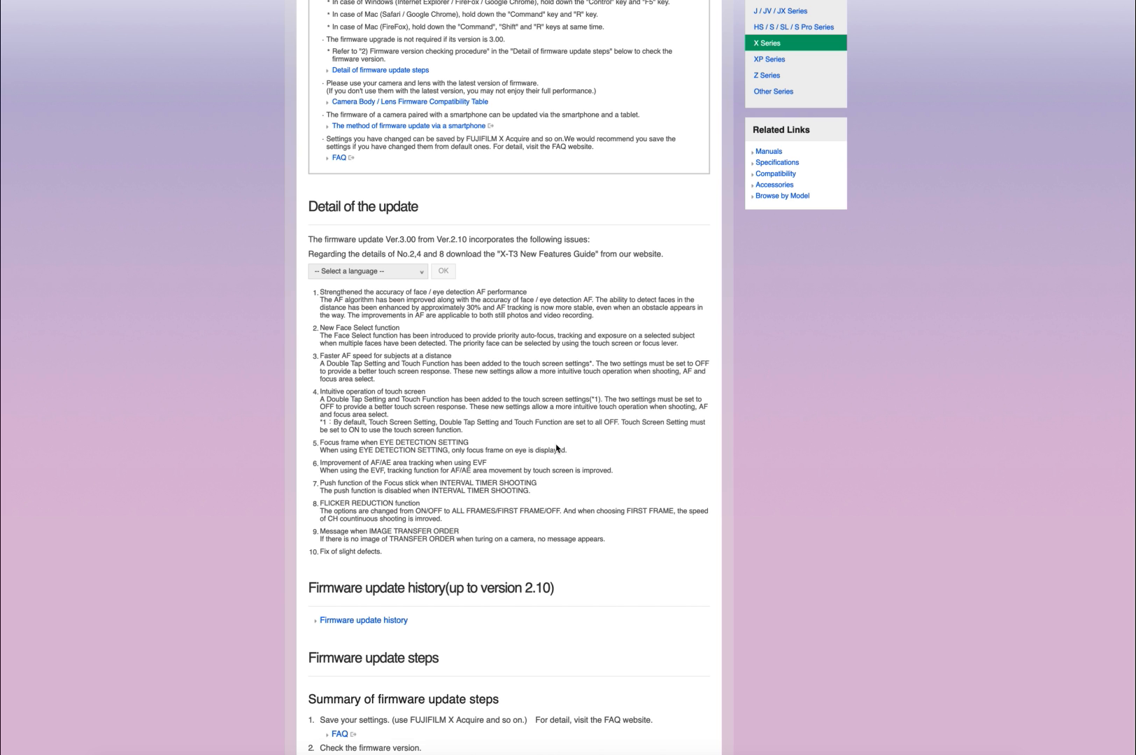
mouse_move(319, 550)
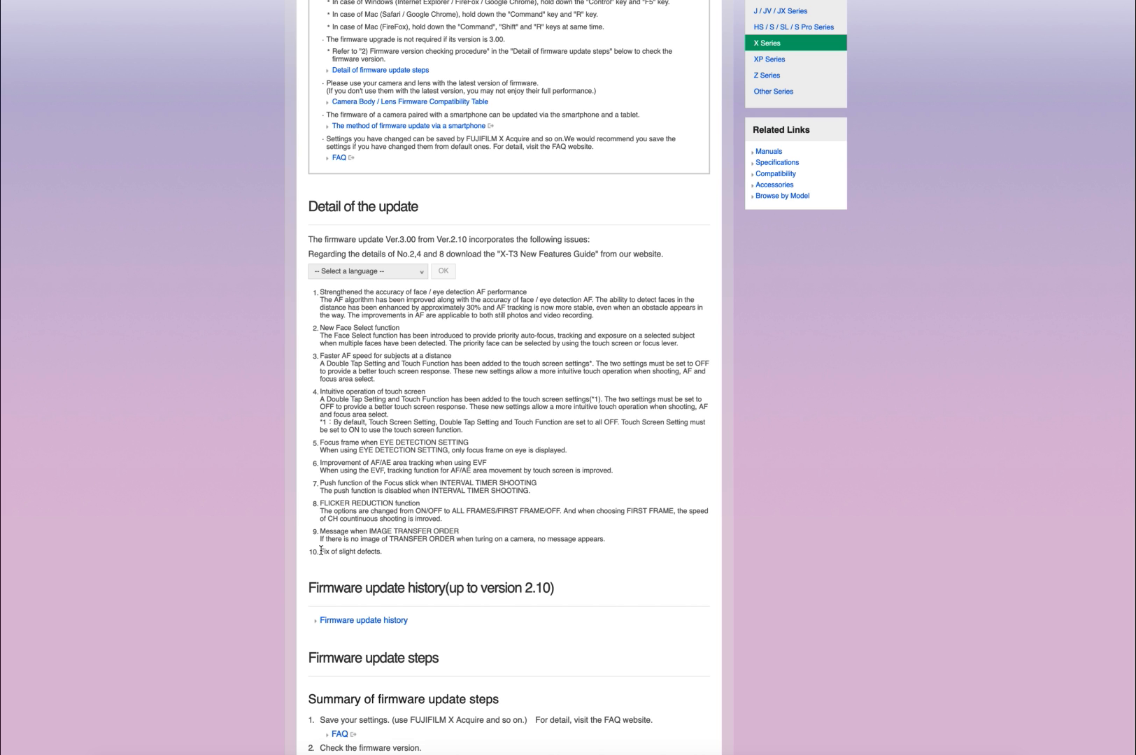
Highlight item 10, 'Fix of slight defects', in the X-T3 Ver.3.00 change list
double_click(370, 553)
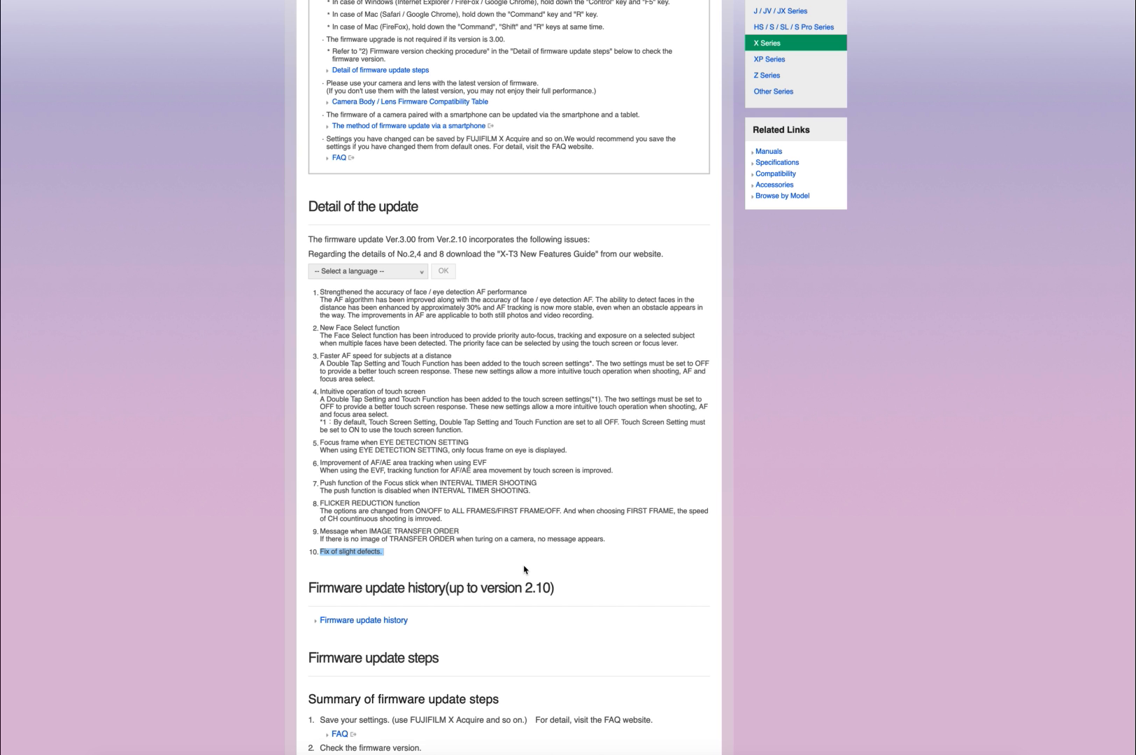
mouse_move(422, 481)
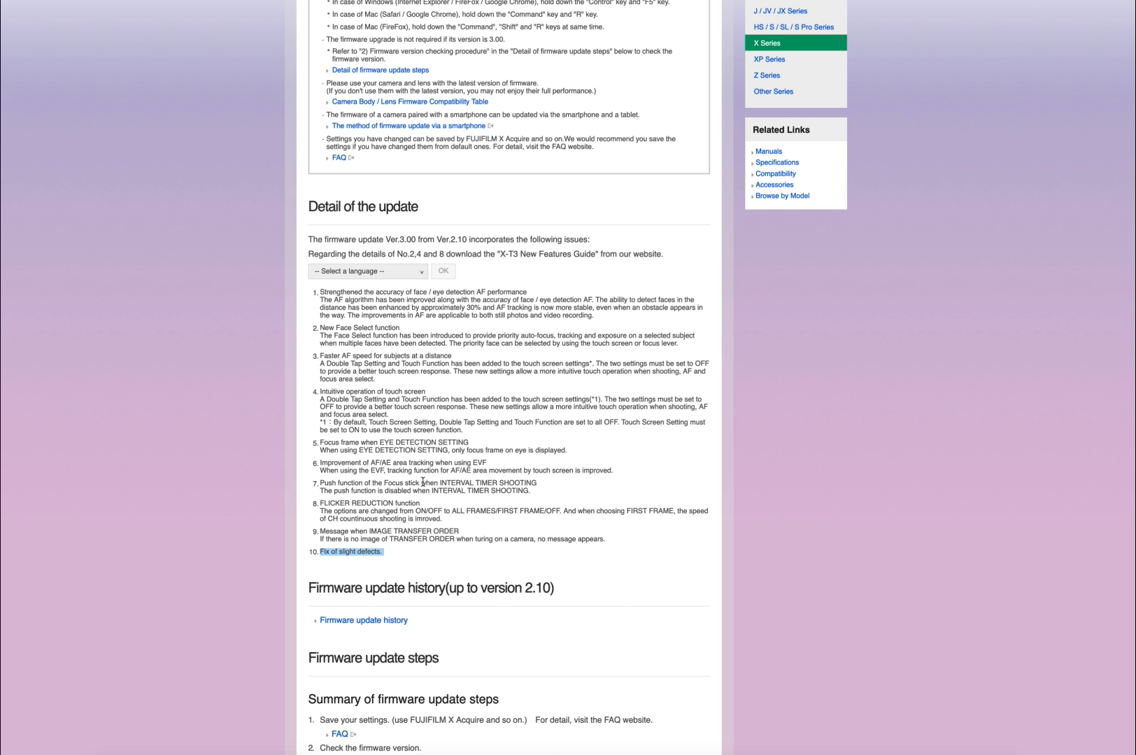